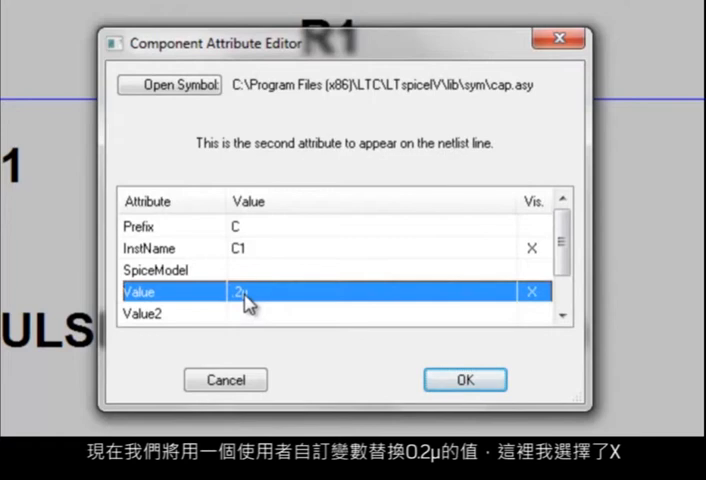
# Replace capacitor C1's fixed value with the variable {X}.
pyautogui.doubleClick(244, 292)
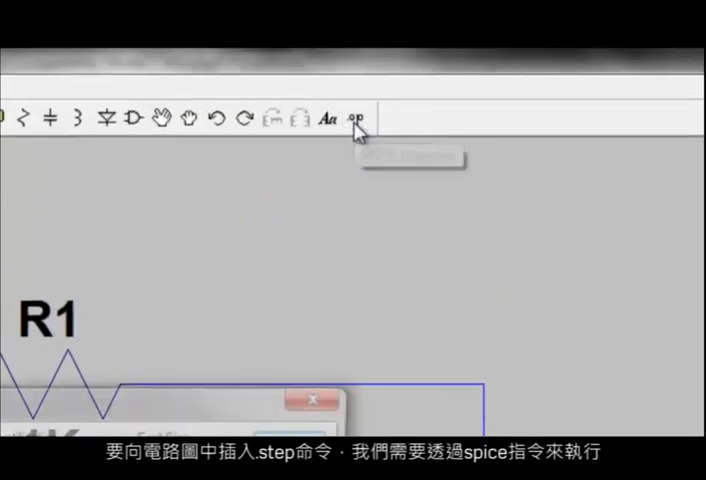
# Add the SPICE directive .step param X .1u .3u .1u and accept it.
pyautogui.click(358, 120)
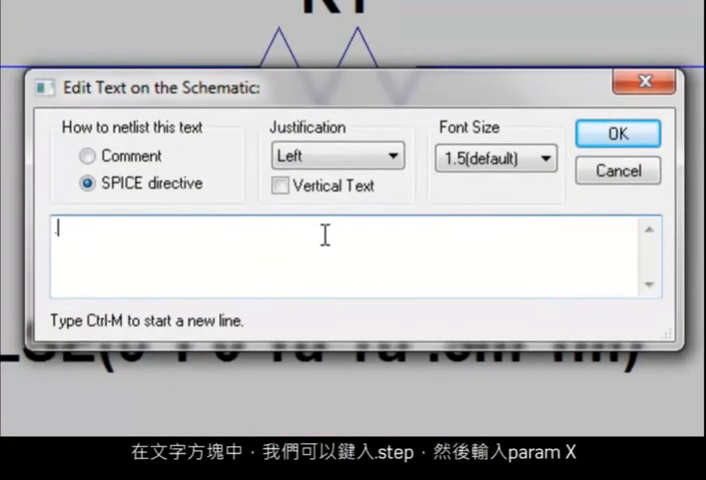
pyautogui.write('.step')
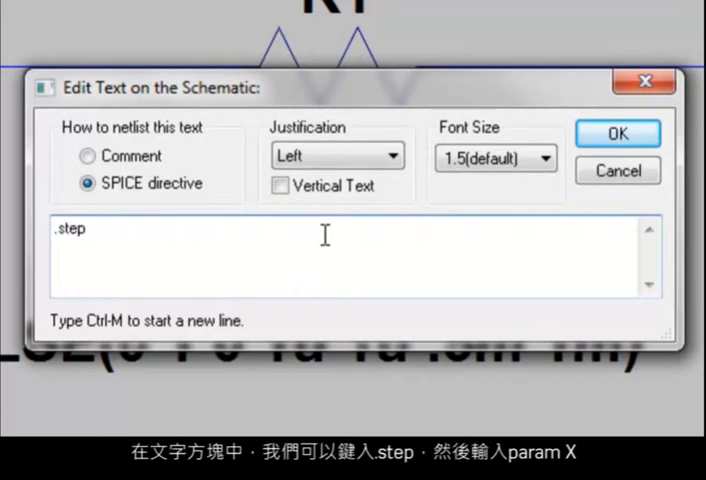
pyautogui.write('param X')
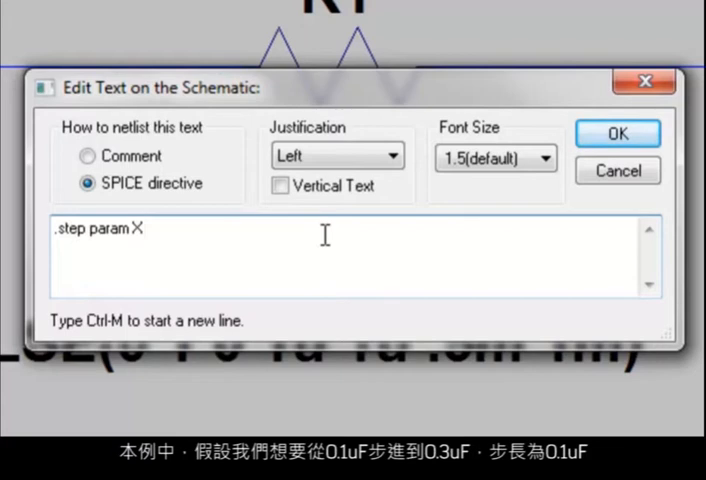
pyautogui.write('.1u')
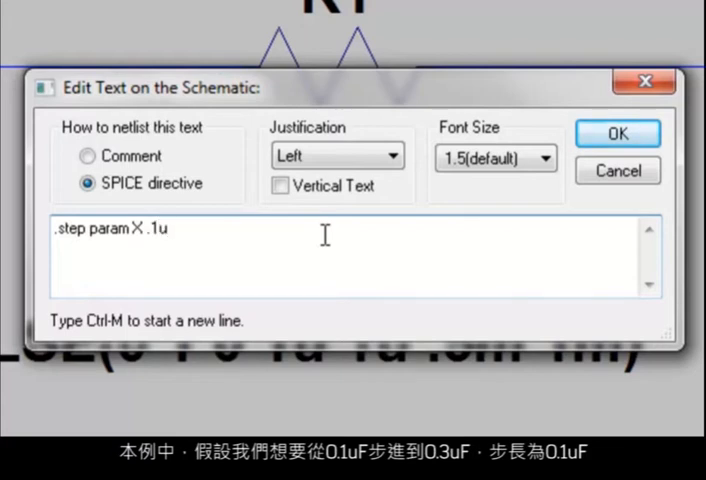
pyautogui.write('.3u')
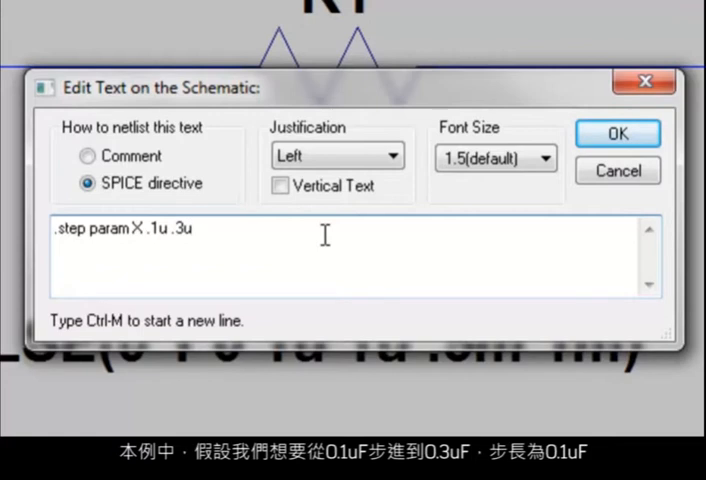
pyautogui.write('.1u')
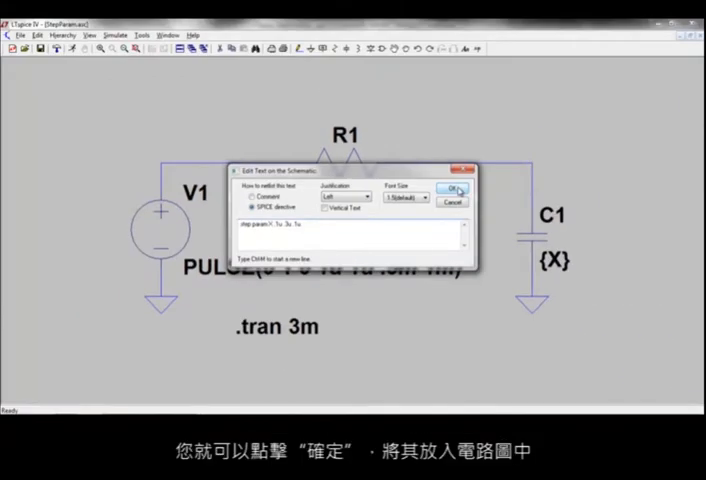
pyautogui.click(452, 192)
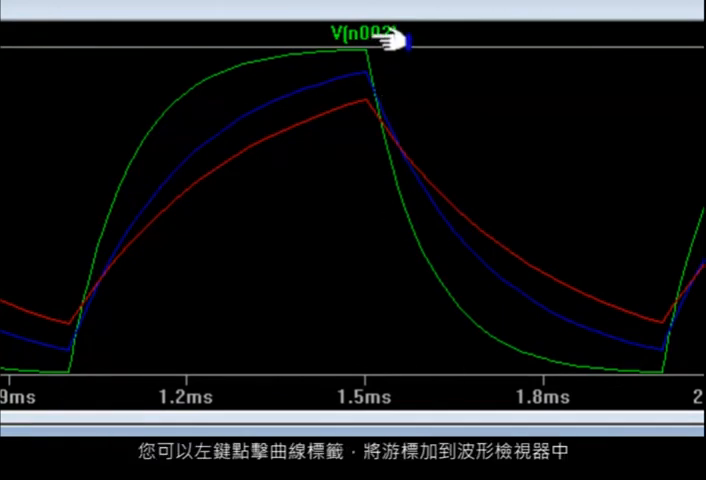
# Attach cursor 1 to the V(n002) trace among the three stepped curves.
pyautogui.click(360, 36)
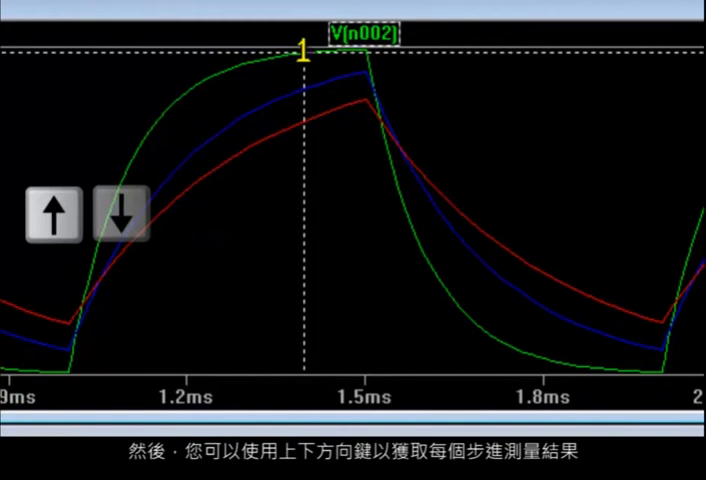
# View the cursor's step information (X=100n, run 1 of 3) and dismiss it.
pyautogui.click(122, 212)
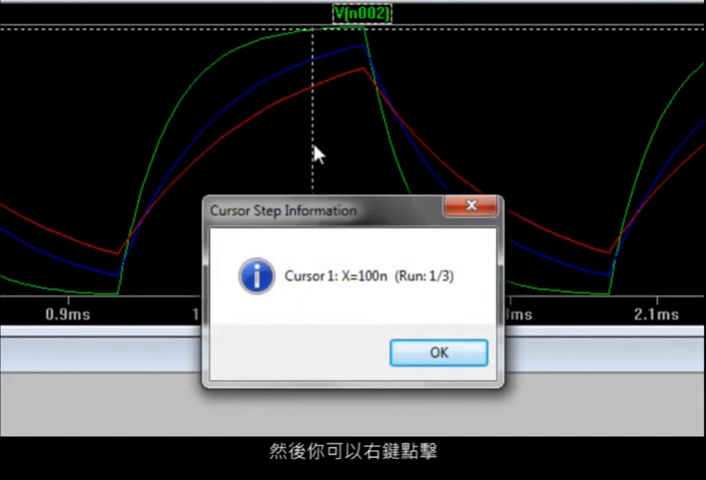
pyautogui.moveTo(360, 300)
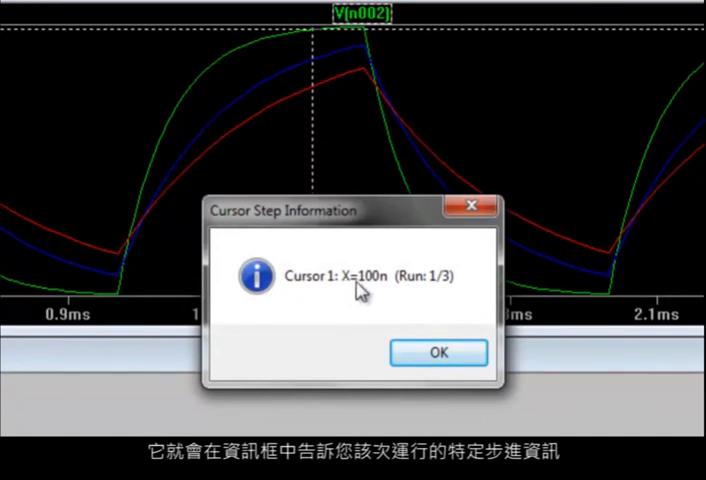
pyautogui.moveTo(372, 304)
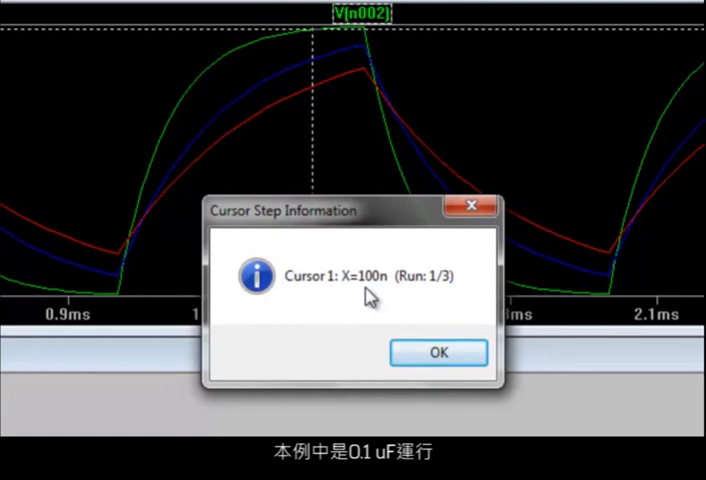
pyautogui.click(438, 352)
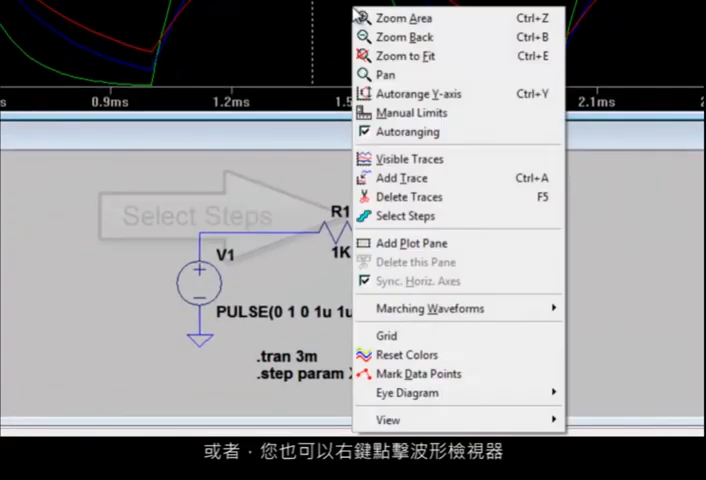
# Select all three steps 1e-007, 2e-007 and 3e-007 for display in the viewer.
pyautogui.click(400, 216)
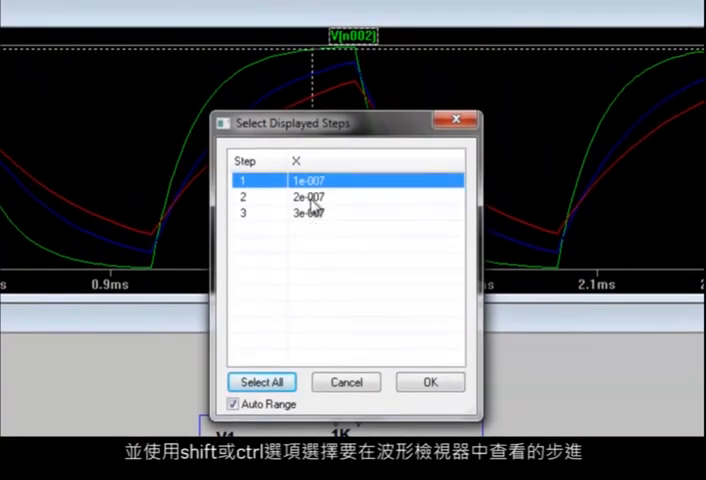
pyautogui.click(260, 382)
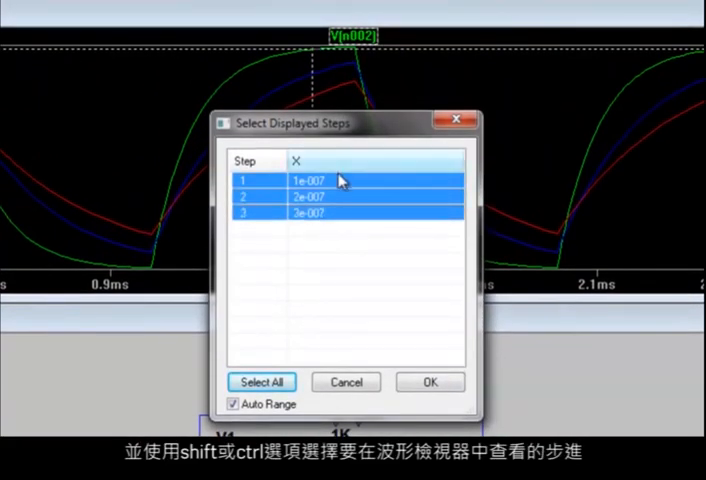